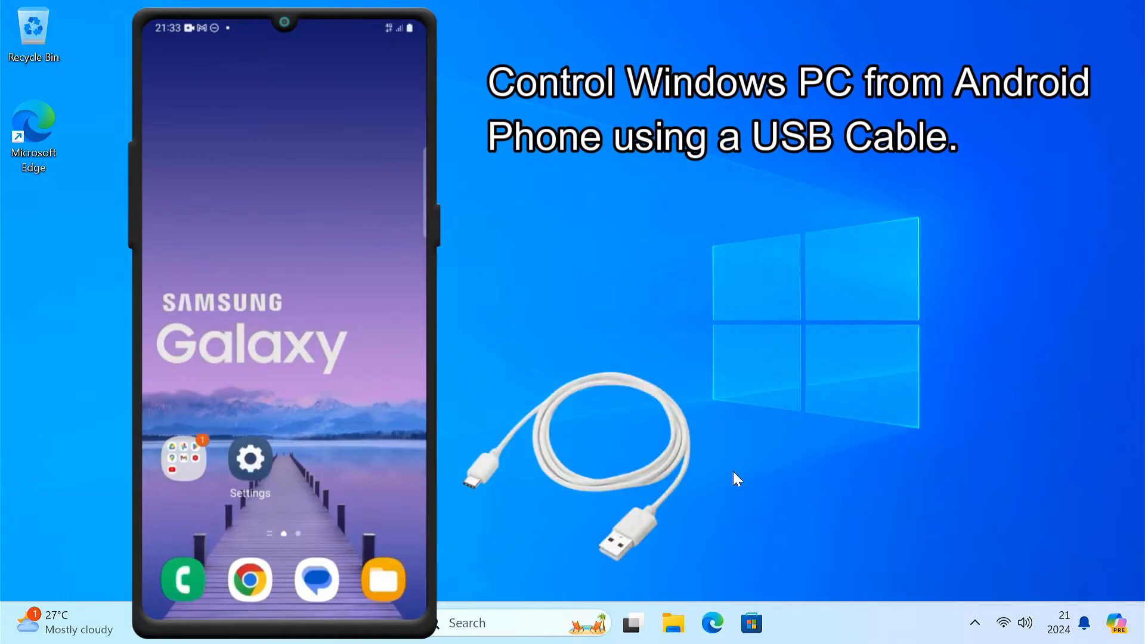
- Launch Windows Settings from the Start menu's pinned apps
left_click(393, 623)
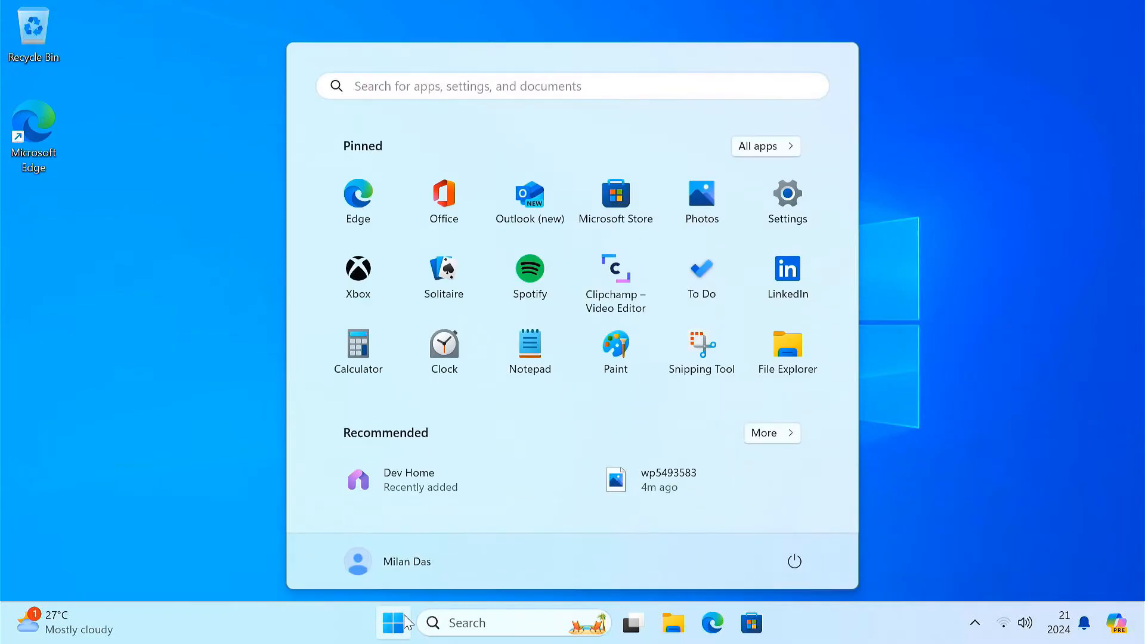
left_click(787, 193)
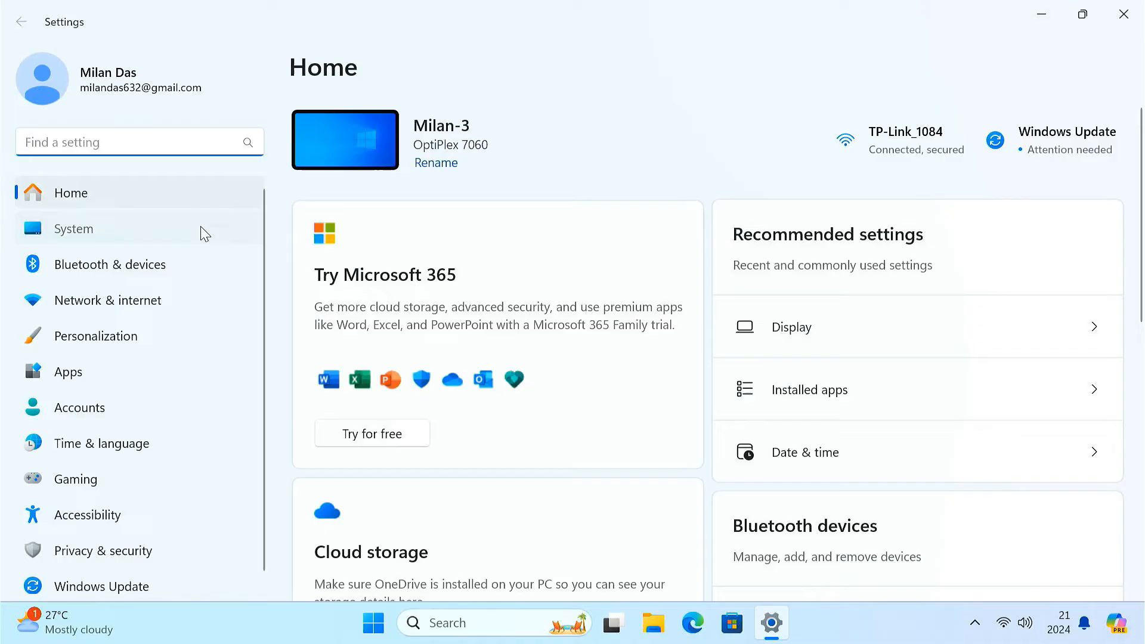
- Review the PC's About specs (Windows 11 Pro 23H2), then return to System
left_click(72, 228)
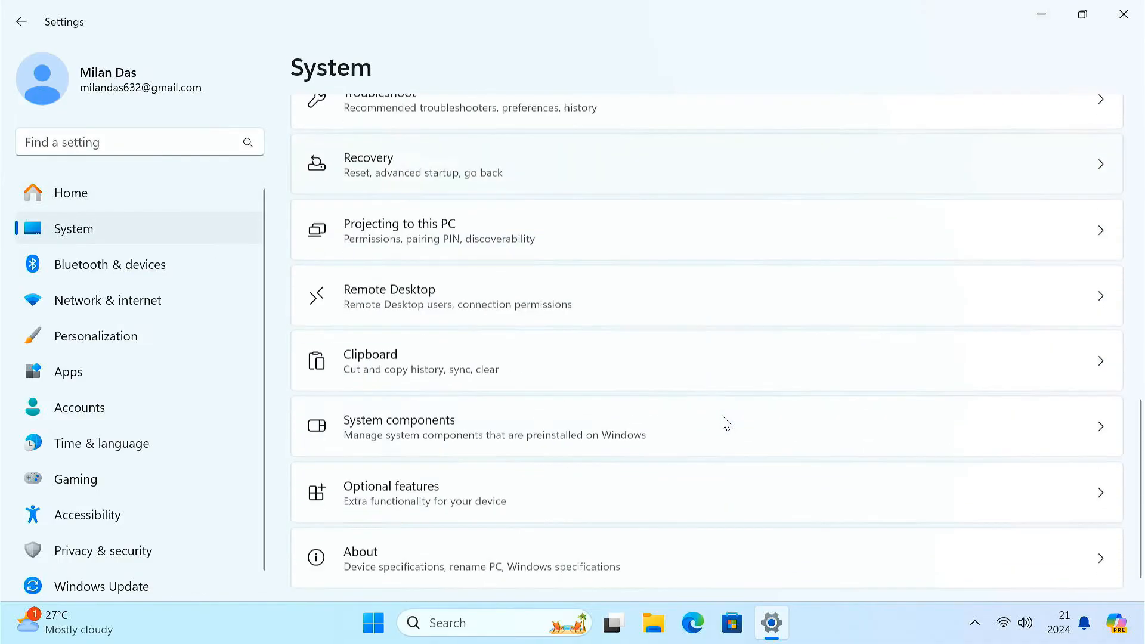
scroll("up", 3)
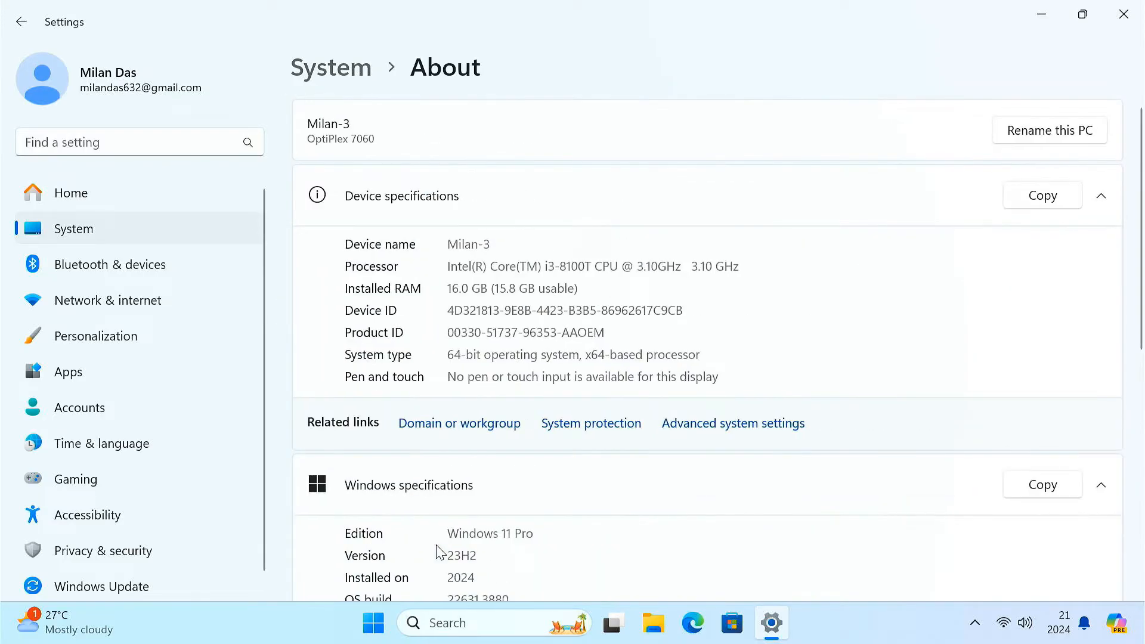
scroll("down", 3)
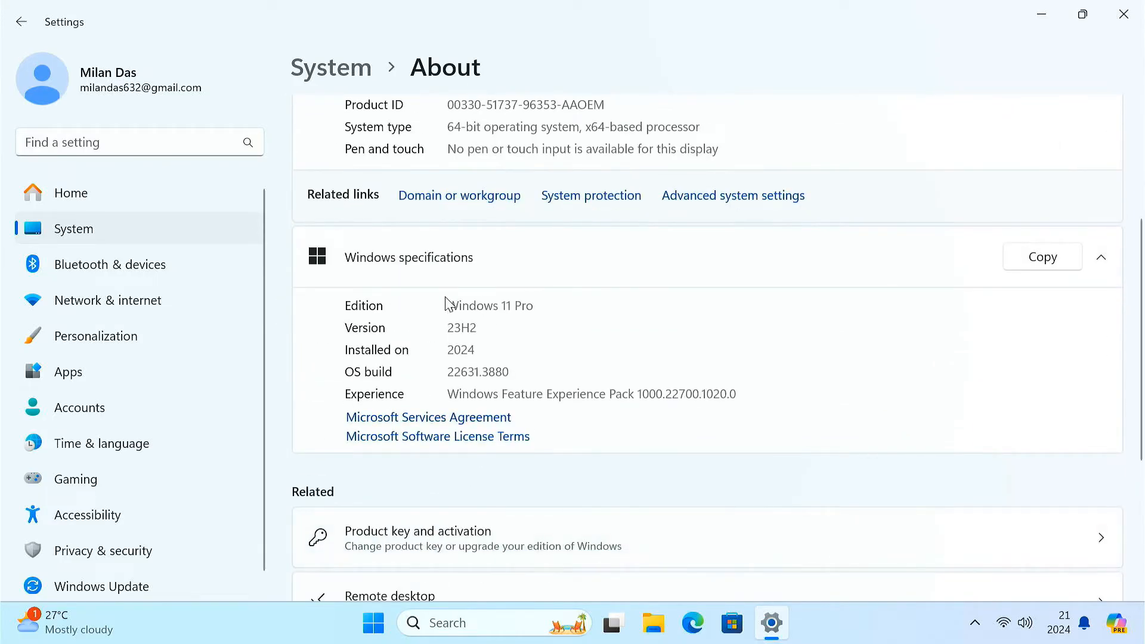
double_click(488, 305)
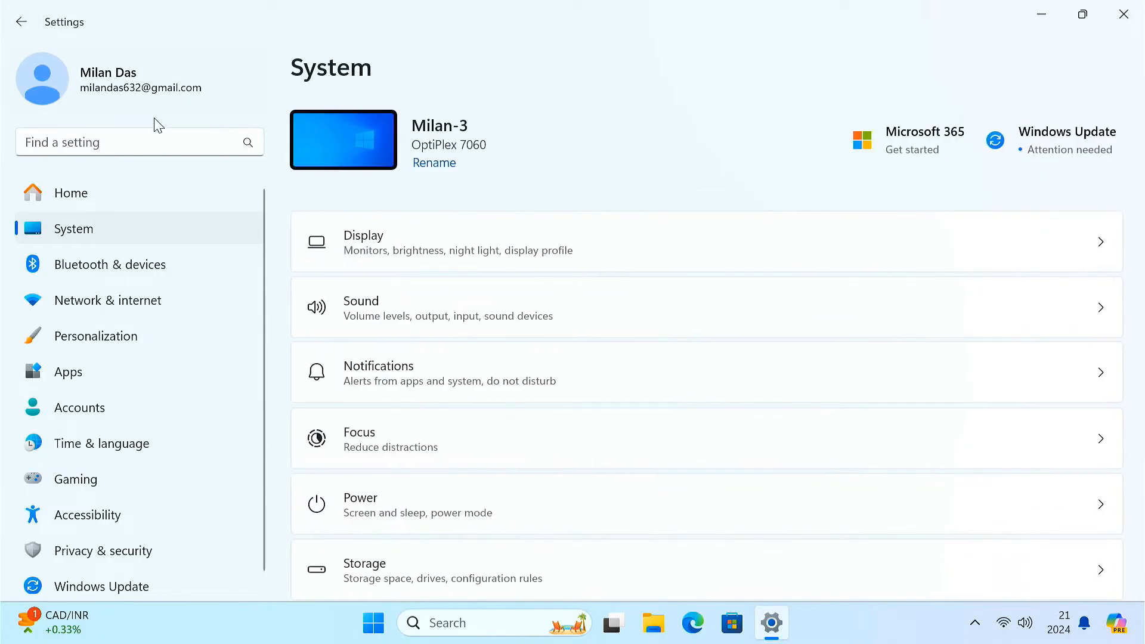
- Turn on and confirm Remote Desktop on port 3389, then close Settings
scroll("down", 3)
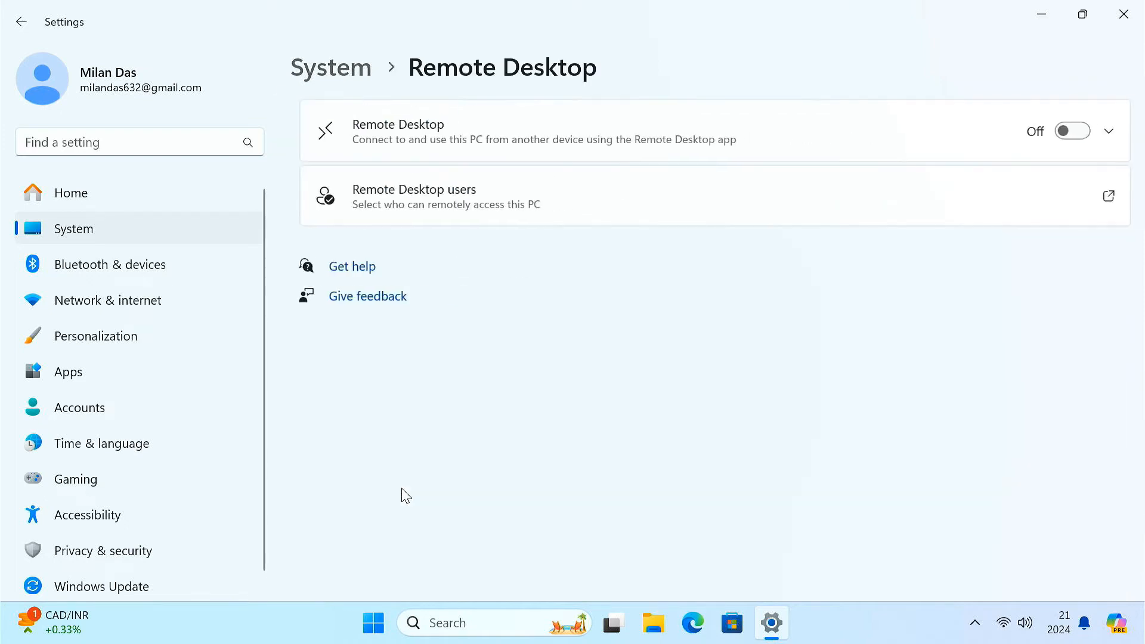
left_click(1108, 131)
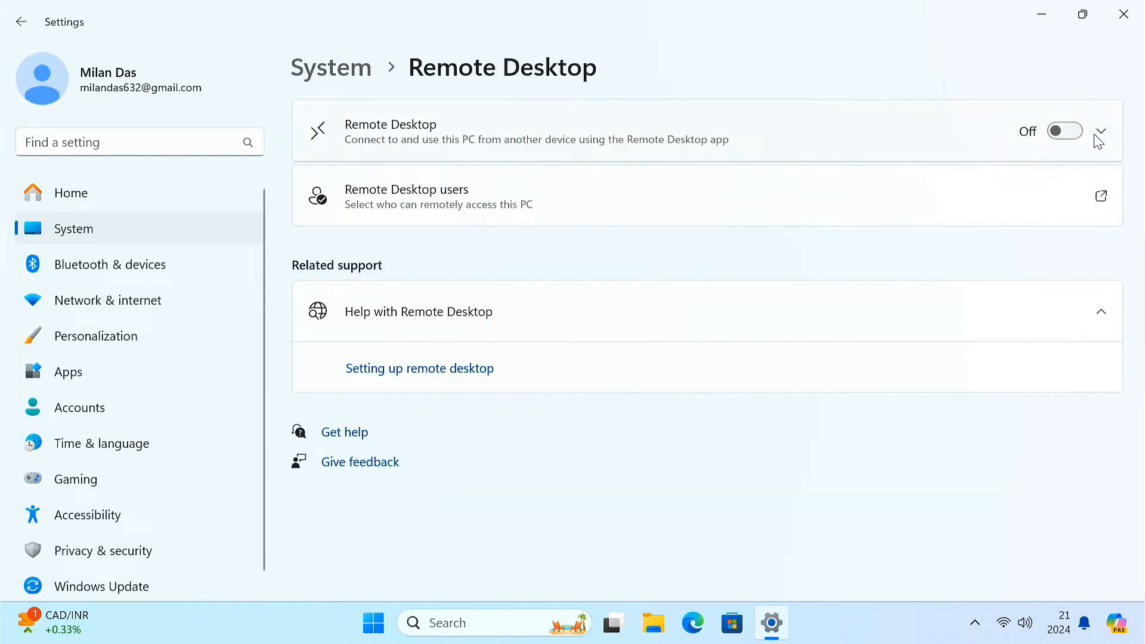
left_click(1064, 131)
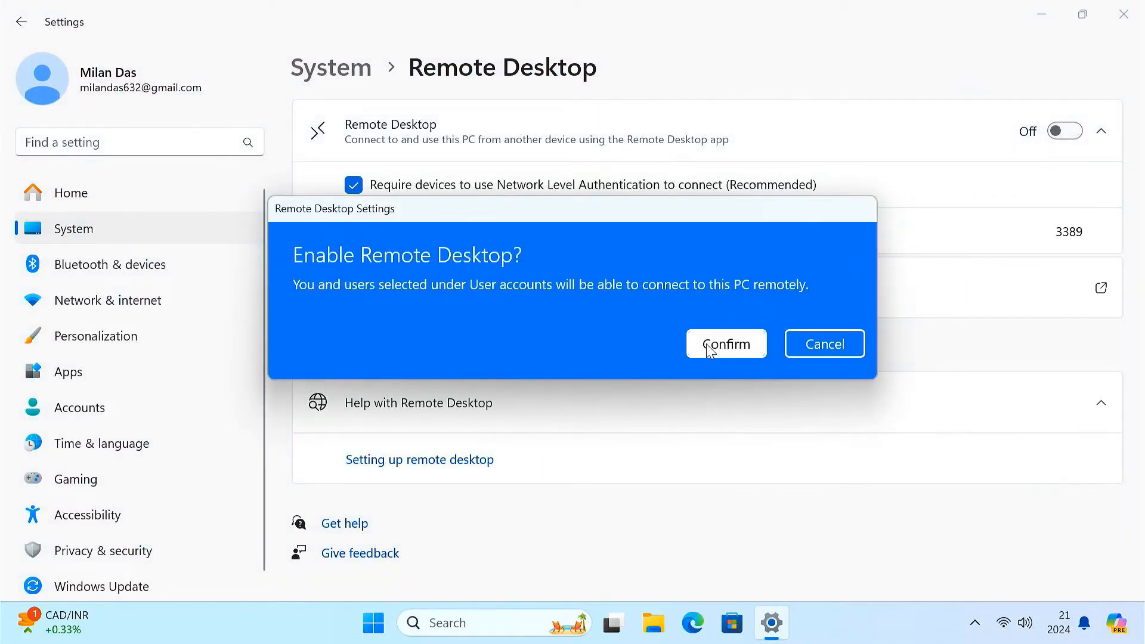
left_click(726, 344)
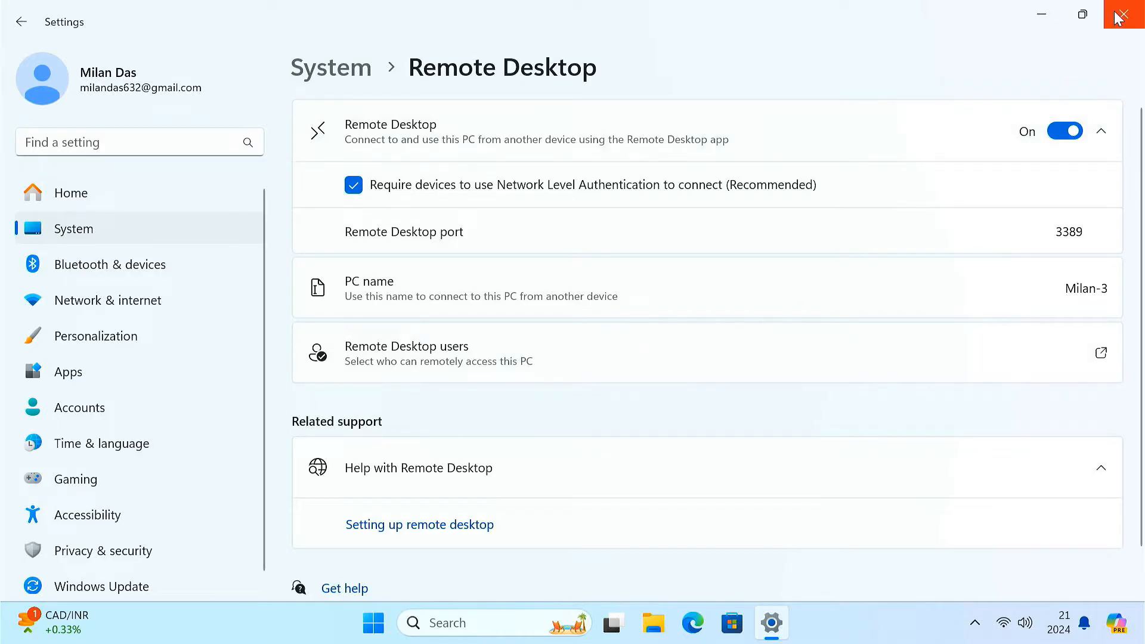
left_click(1123, 13)
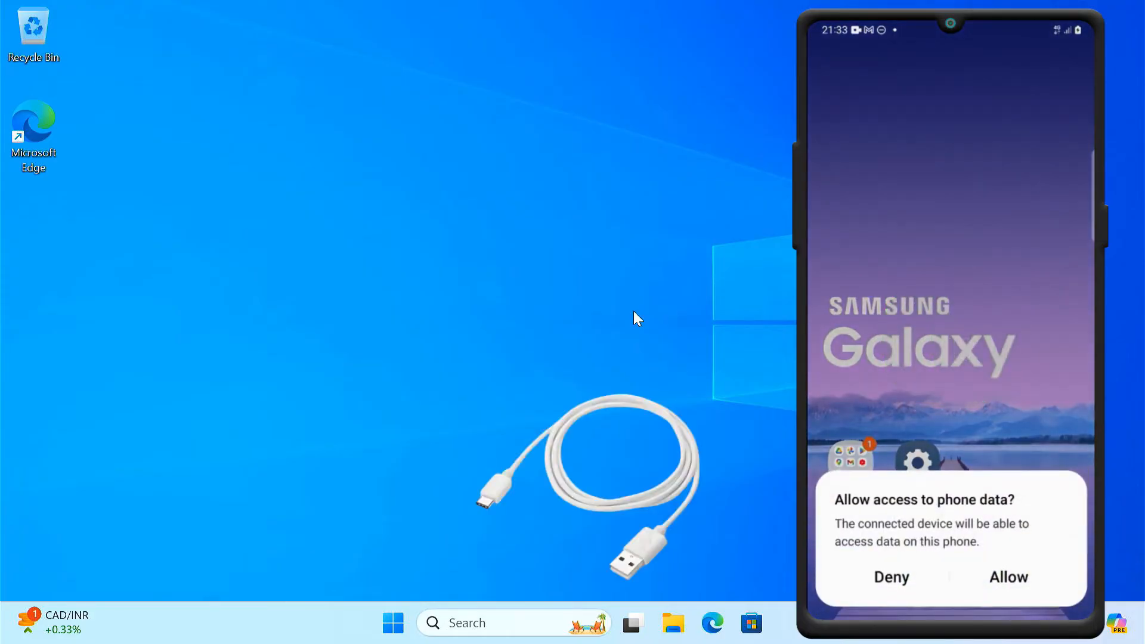
- Allow phone data access, then switch on USB tethering under Mobile Hotspot and Tethering
left_click(1007, 577)
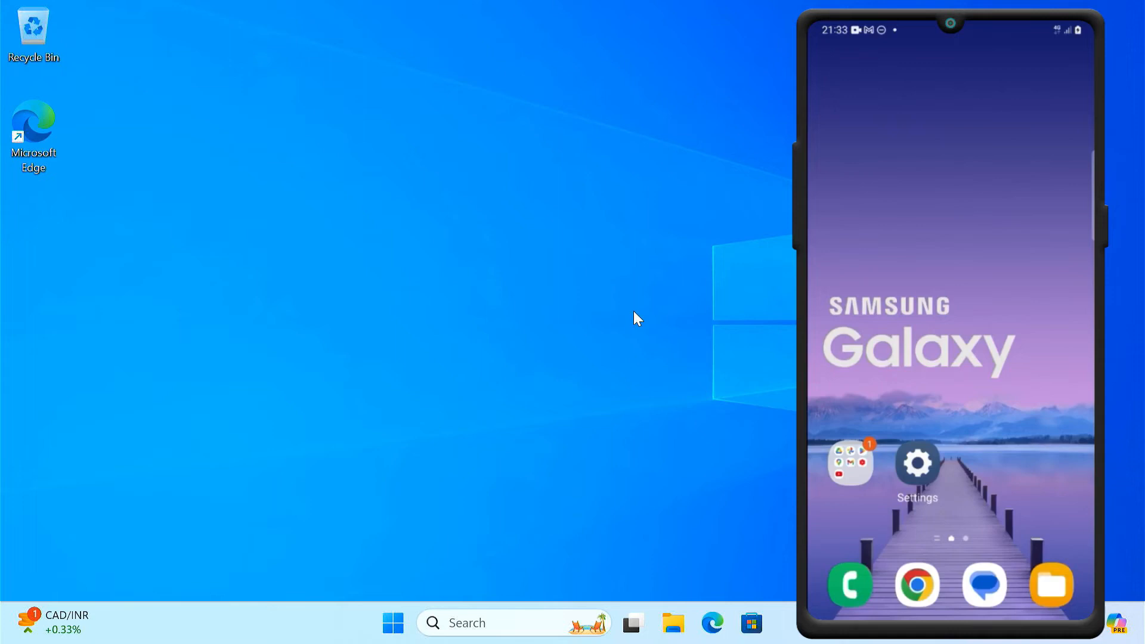
left_click(916, 461)
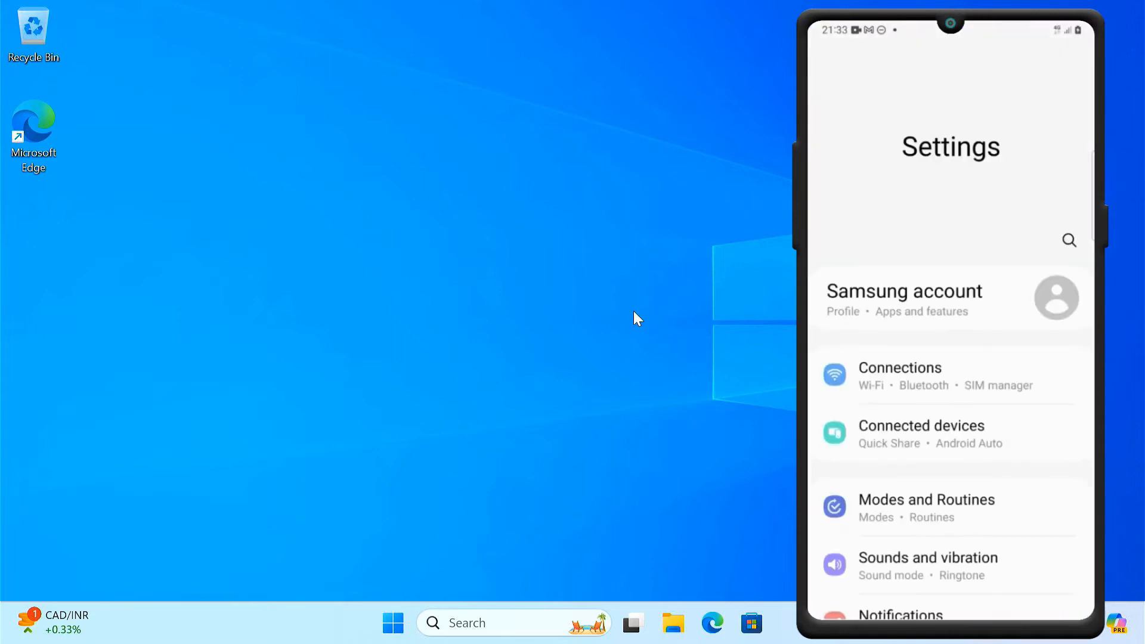
left_click(899, 376)
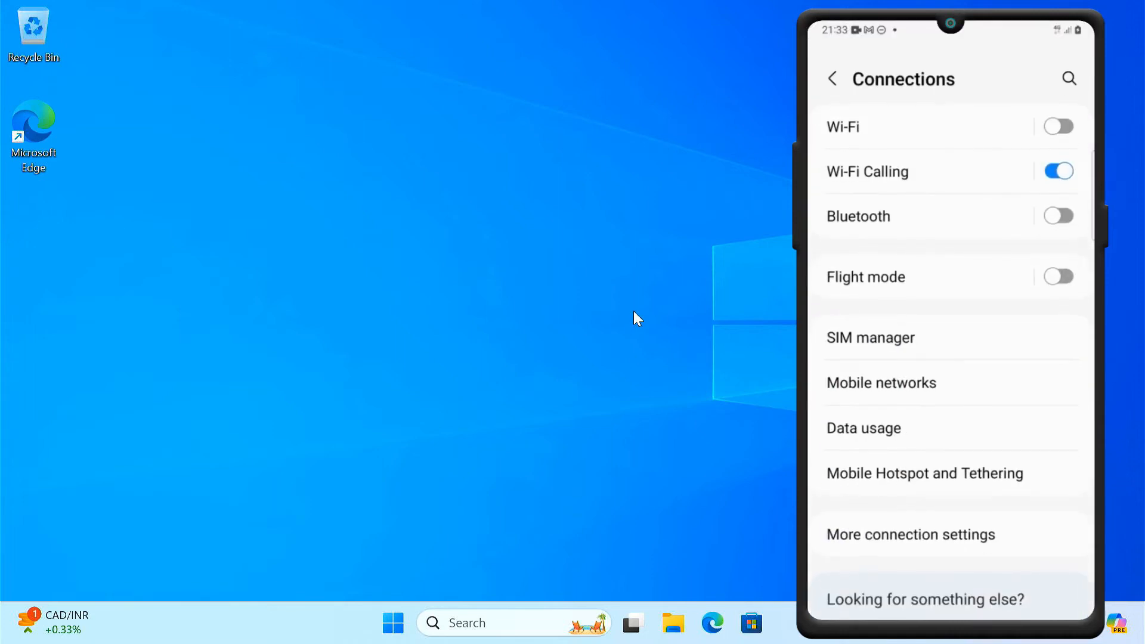
left_click(924, 472)
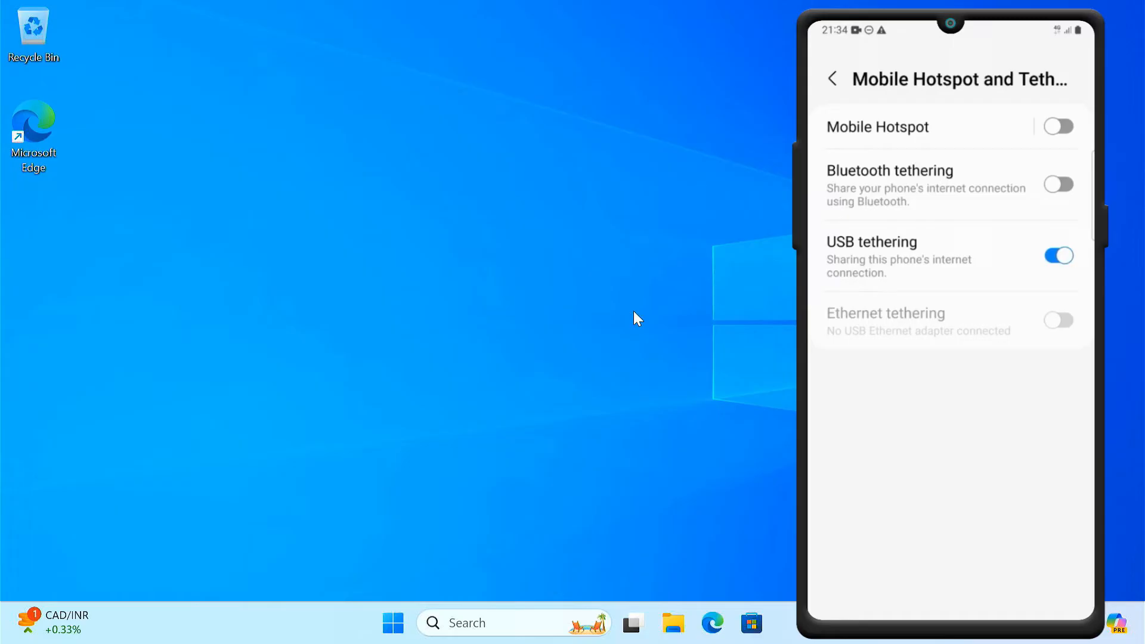
mouse_move(649, 465)
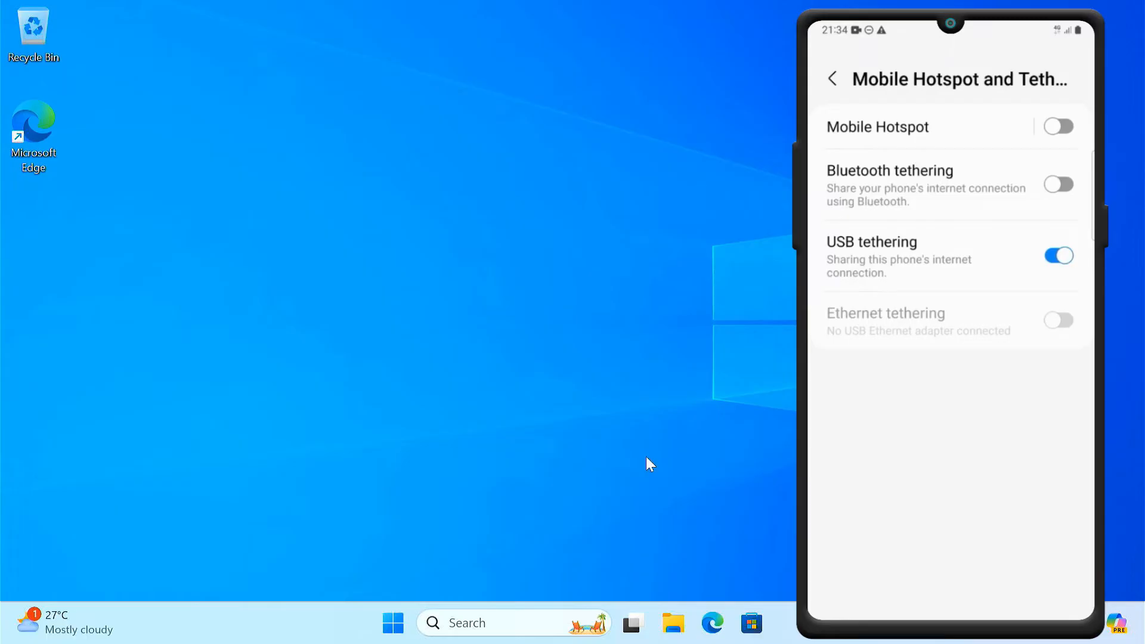
- Run ipconfig in Command Prompt to find Ethernet 2's IPv4 address 192.168.228.94
left_click(511, 623)
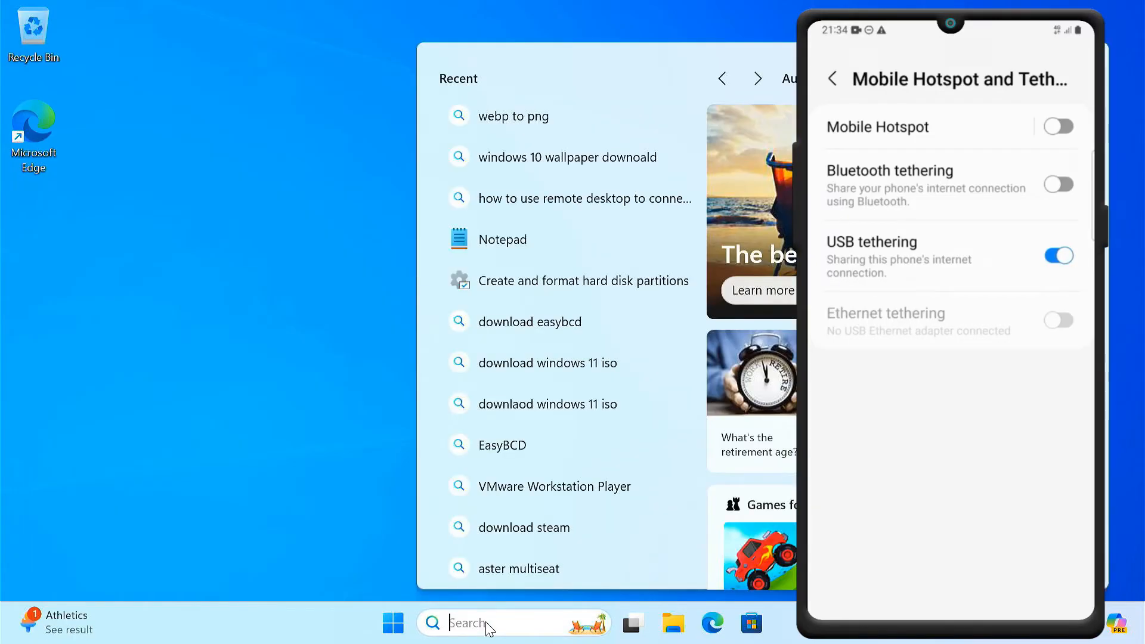
type("cmd")
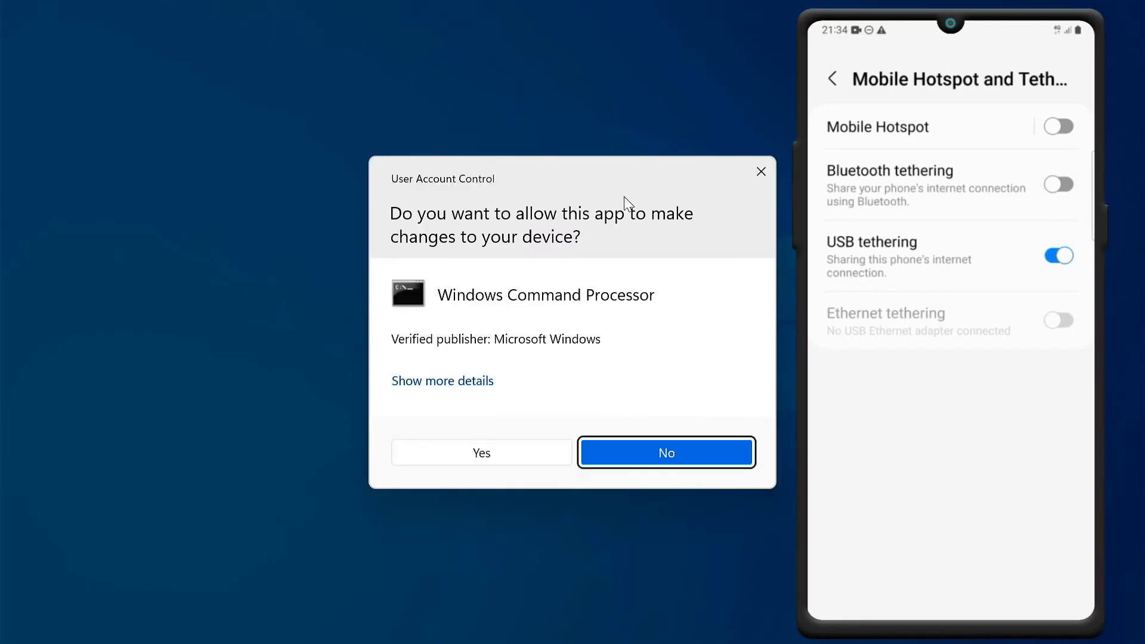
left_click(481, 453)
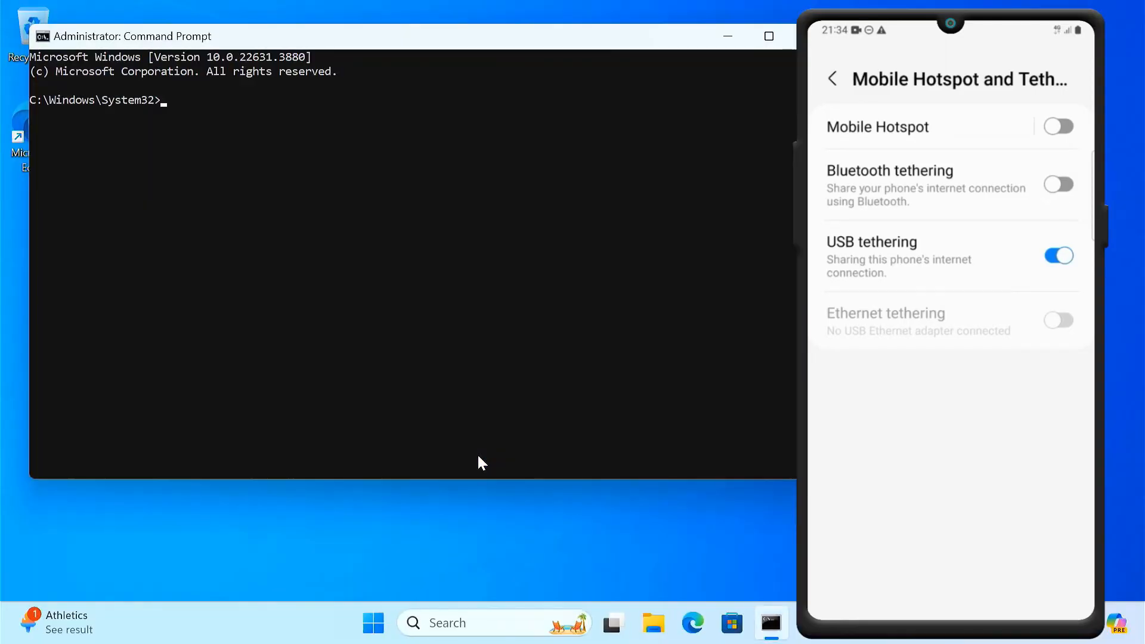
mouse_move(269, 159)
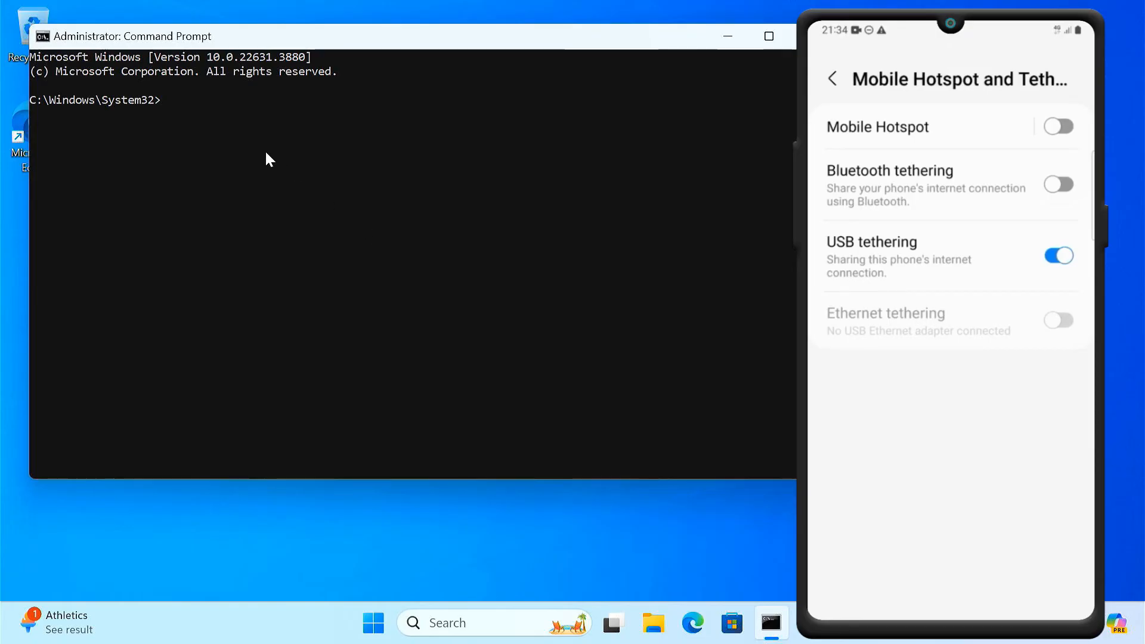
type("ipconfig")
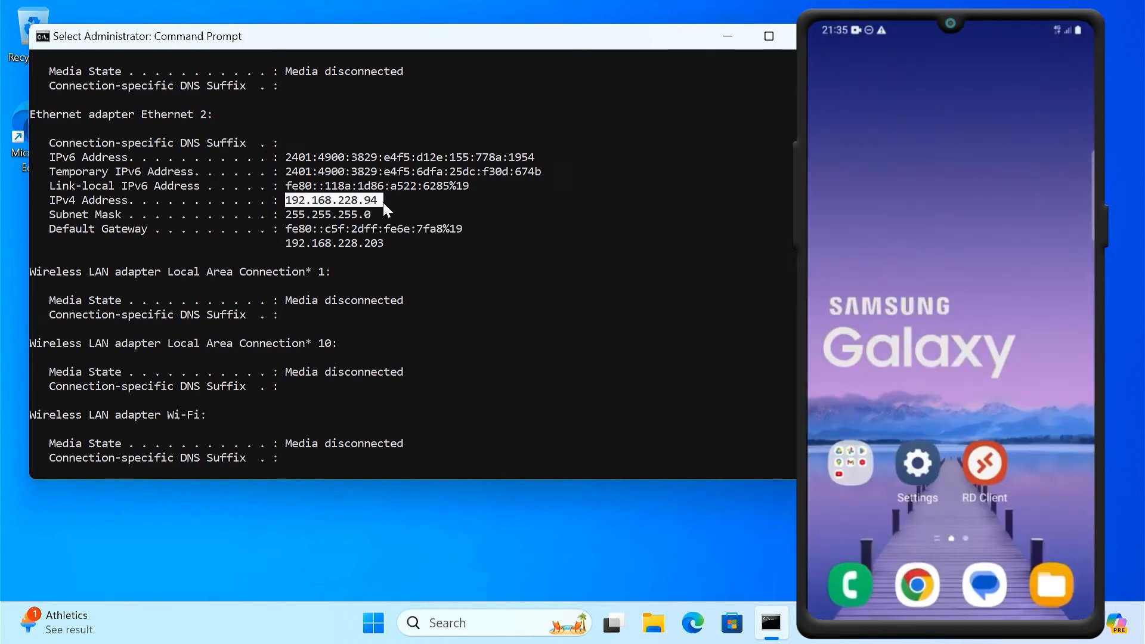
- Save a new PC entry for 192.168.228.94 in RD Client and select it
left_click(984, 462)
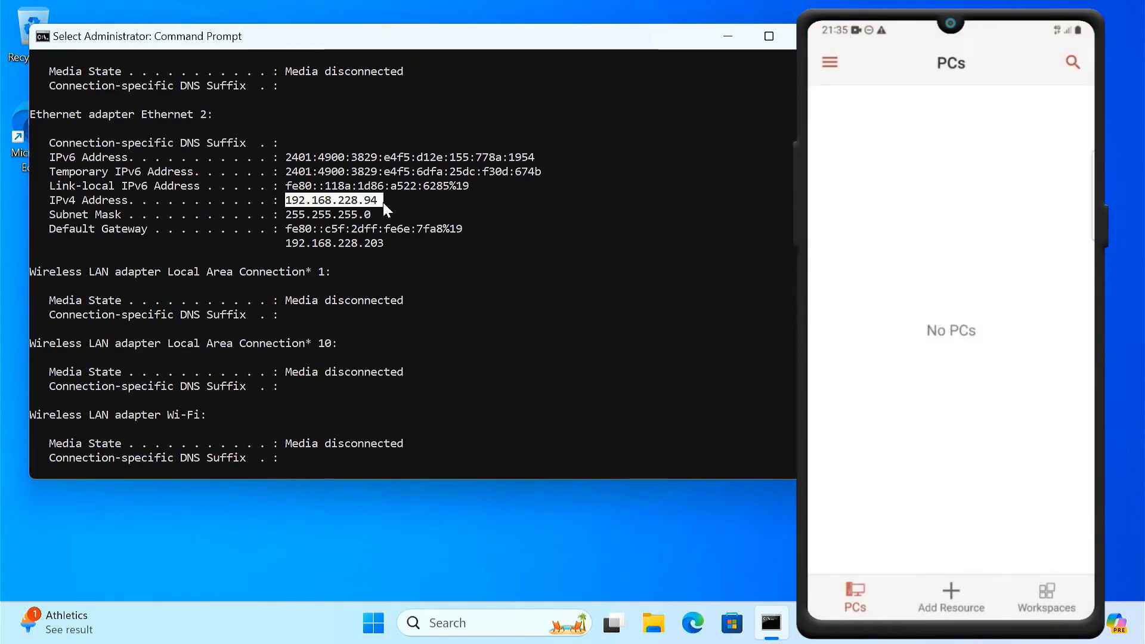
left_click(950, 595)
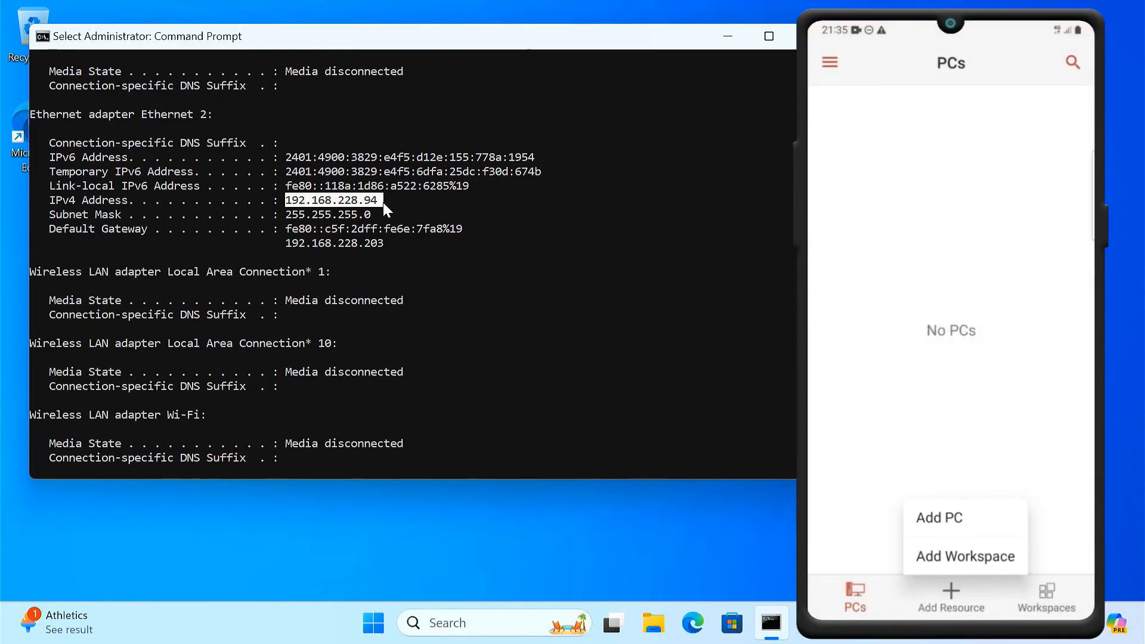
left_click(939, 518)
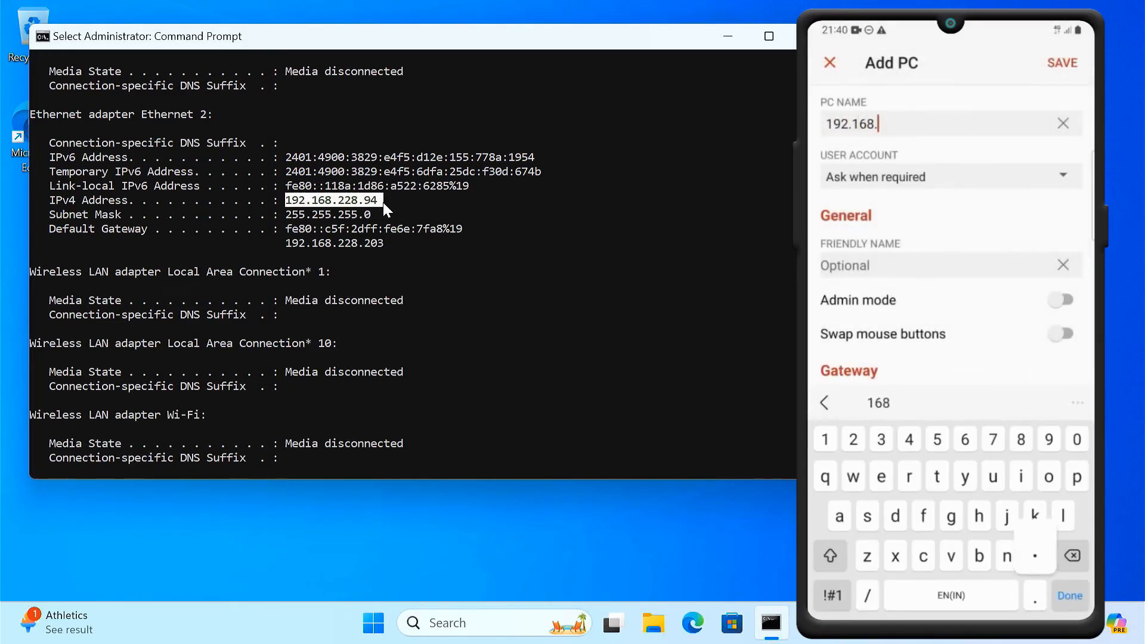
type("228.94")
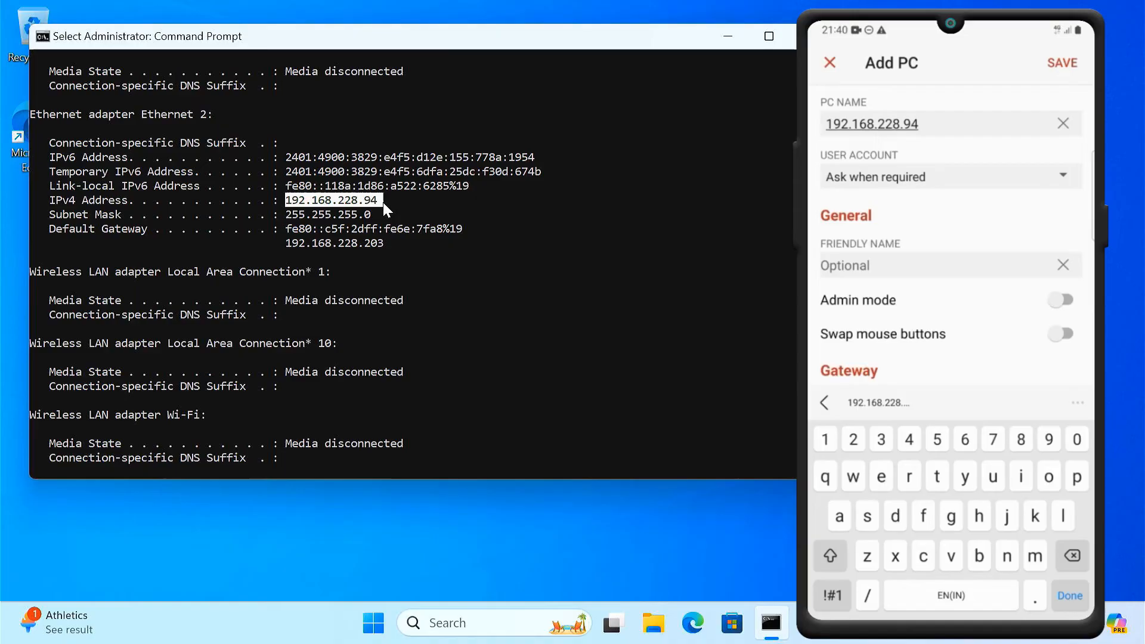
left_click(1061, 63)
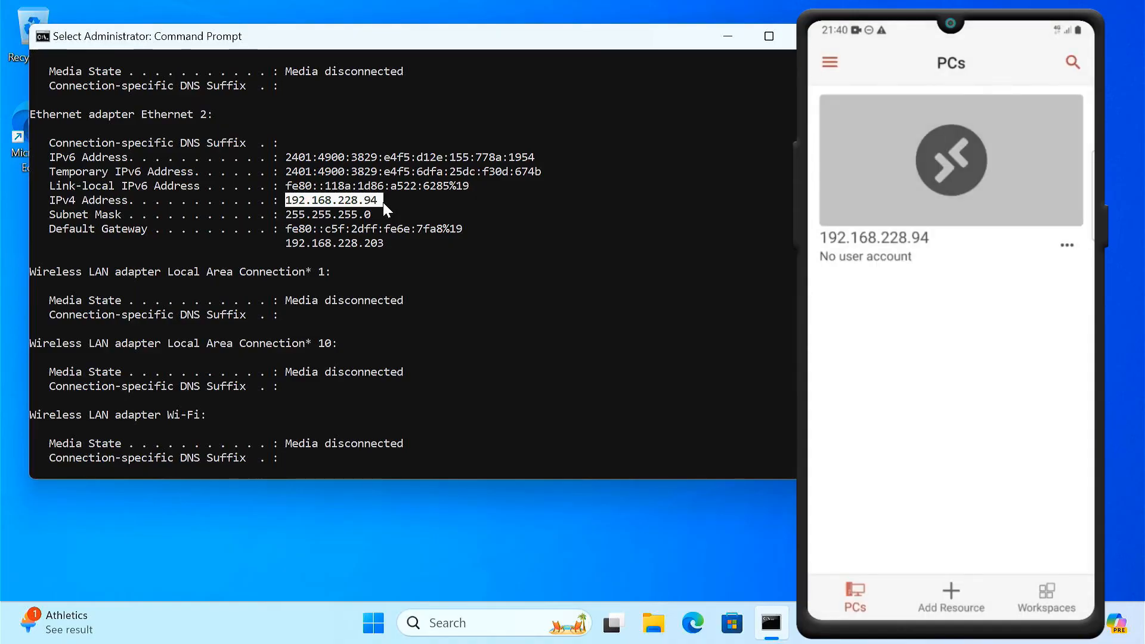
left_click(950, 159)
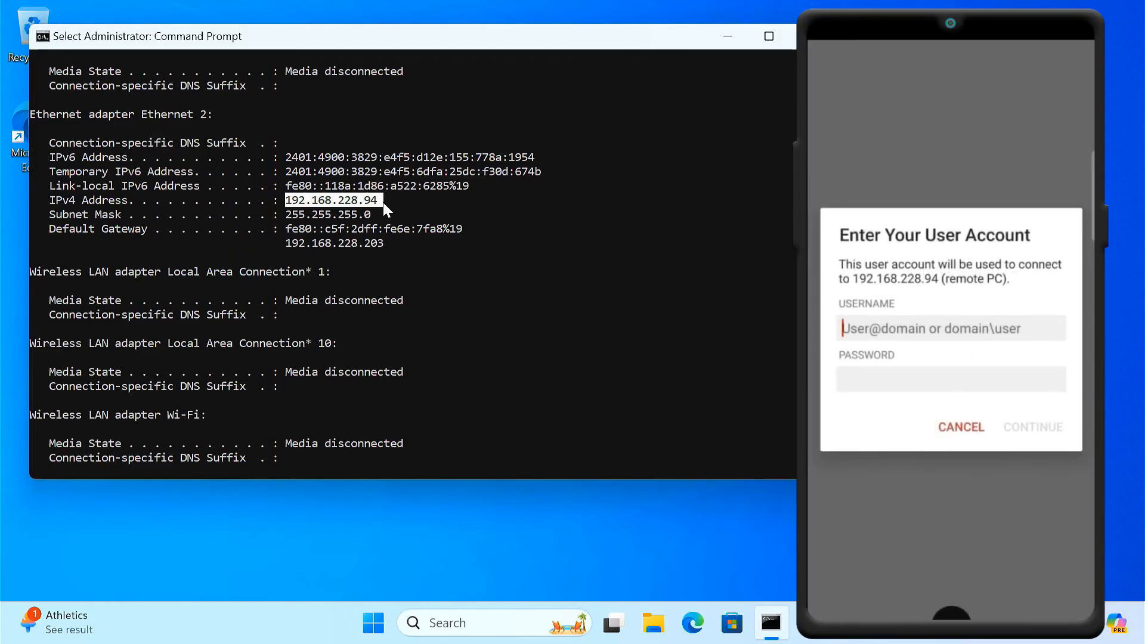
left_click(950, 328)
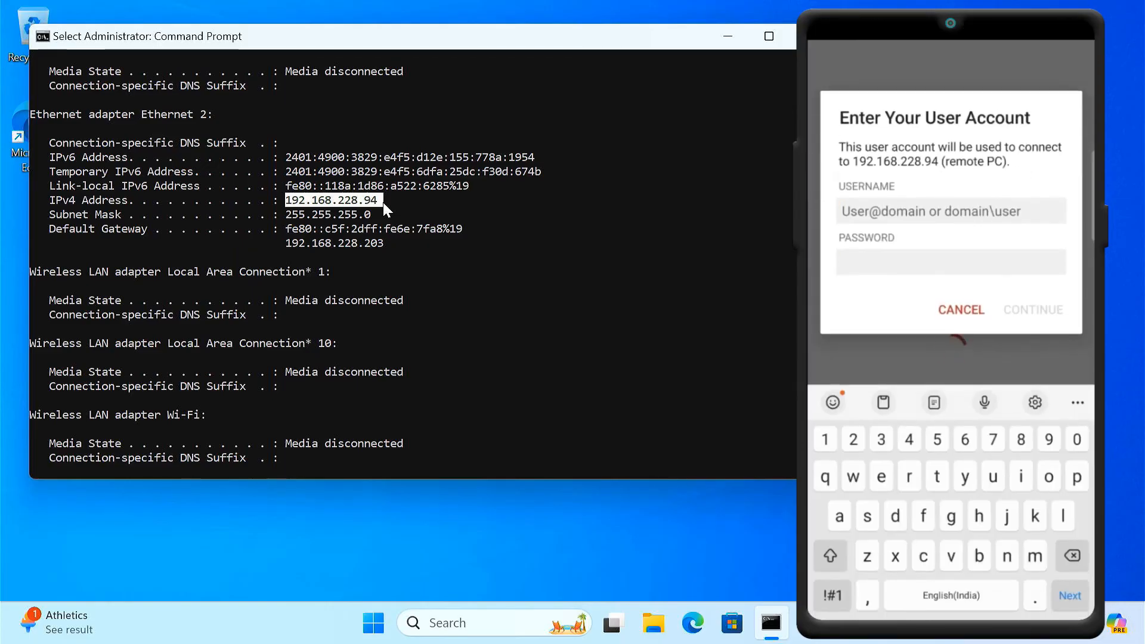
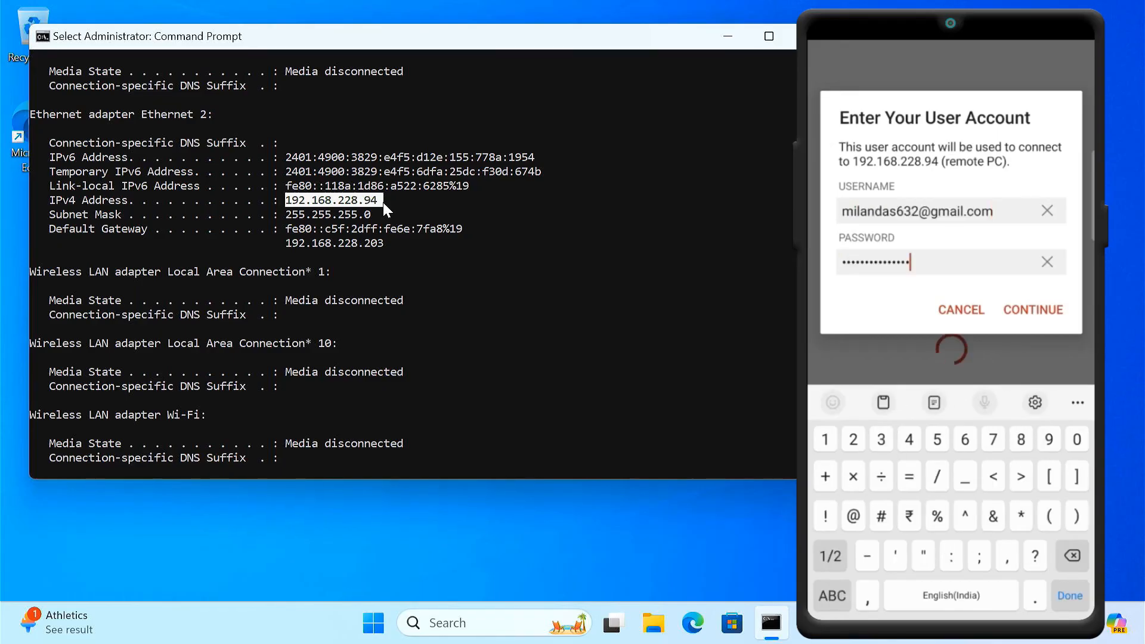
left_click(1031, 309)
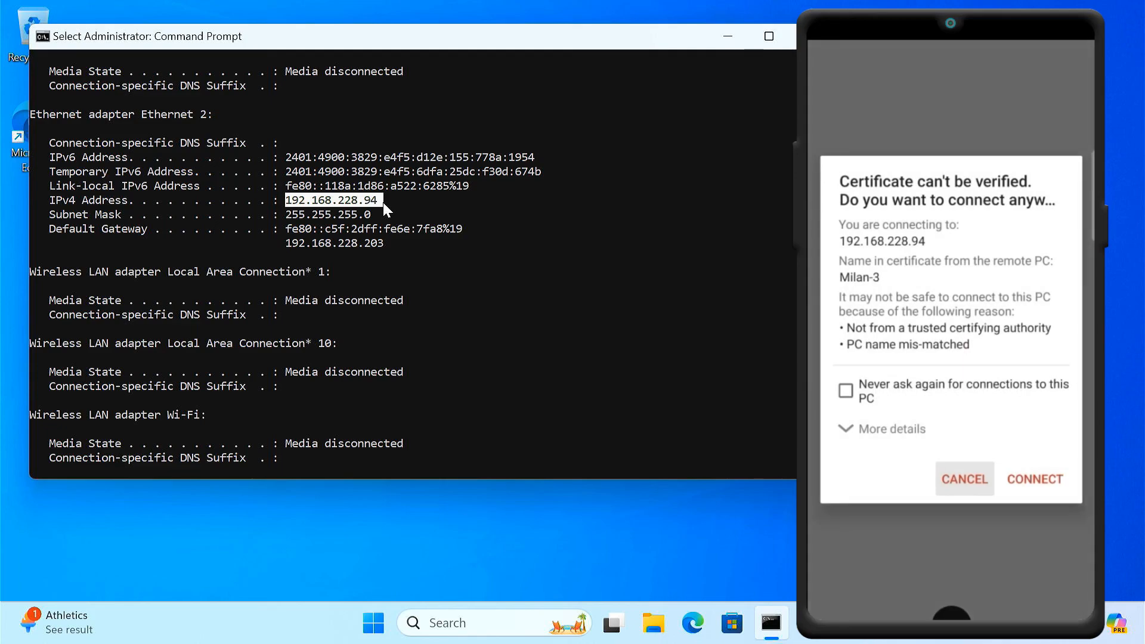
left_click(1034, 478)
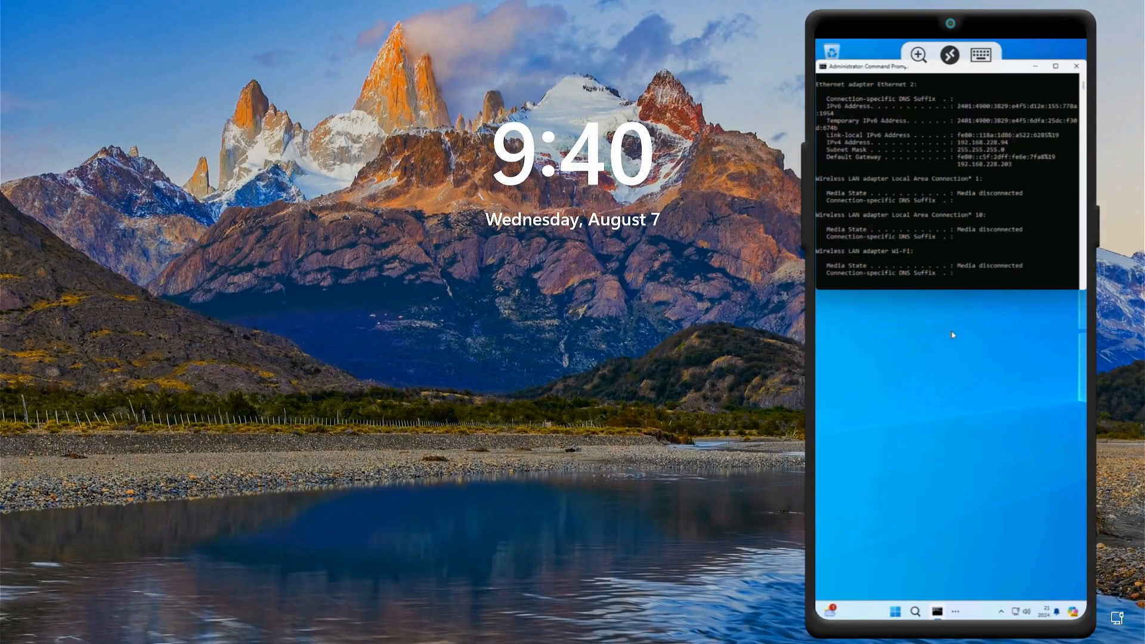
mouse_move(1037, 208)
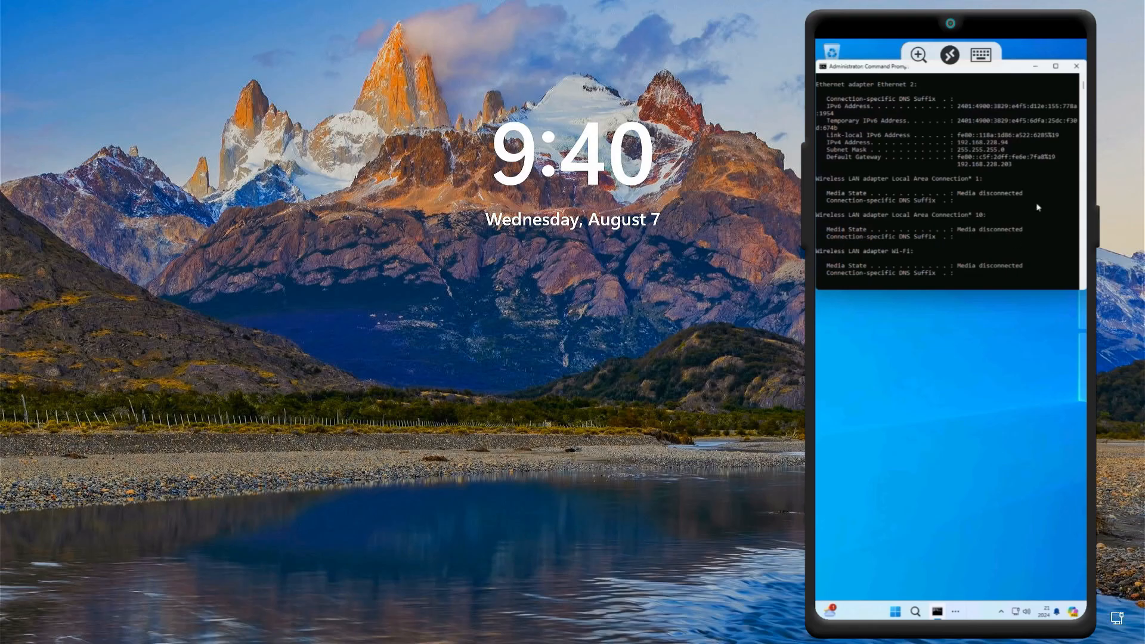
- Close the remote PC's File Explorer window and launch Settings from its Start menu
left_click(1076, 66)
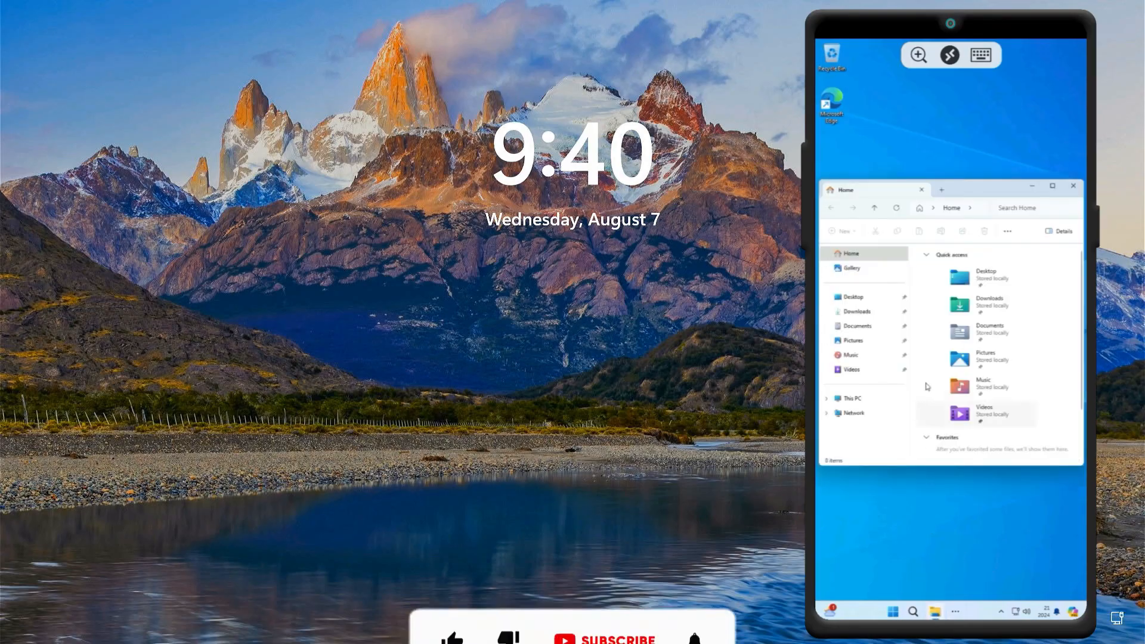
left_click(1072, 186)
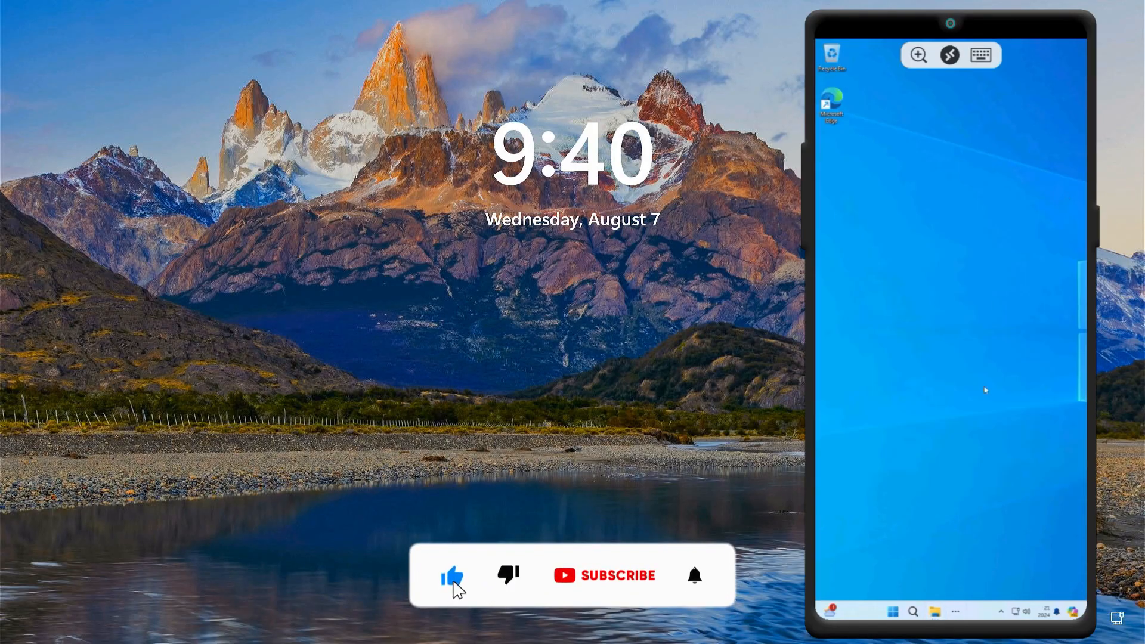
left_click(891, 612)
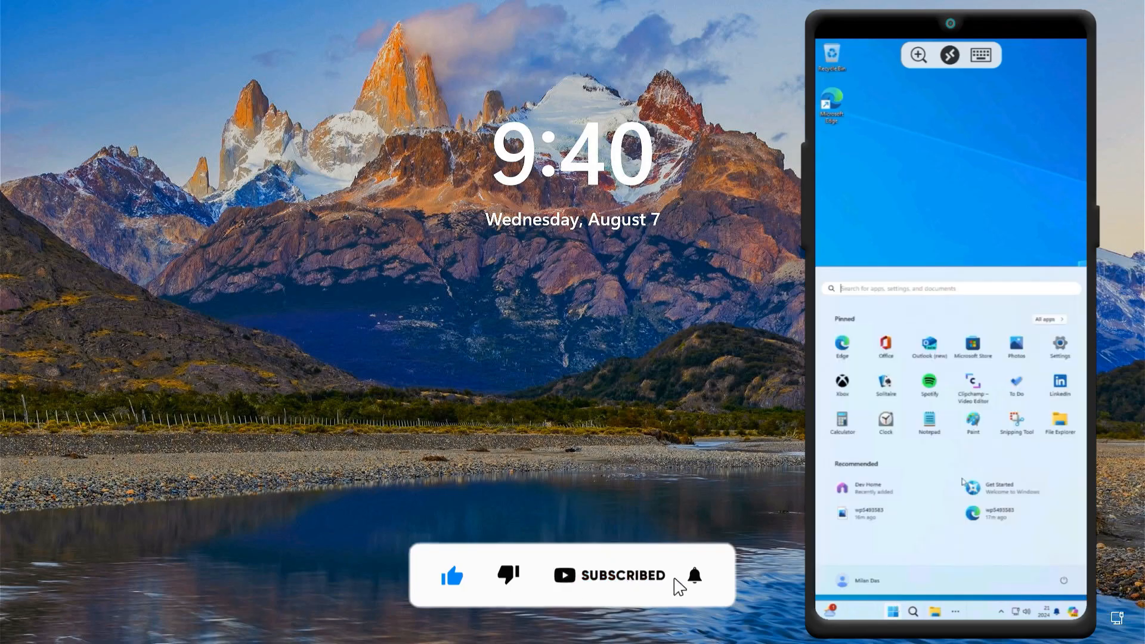
left_click(1057, 347)
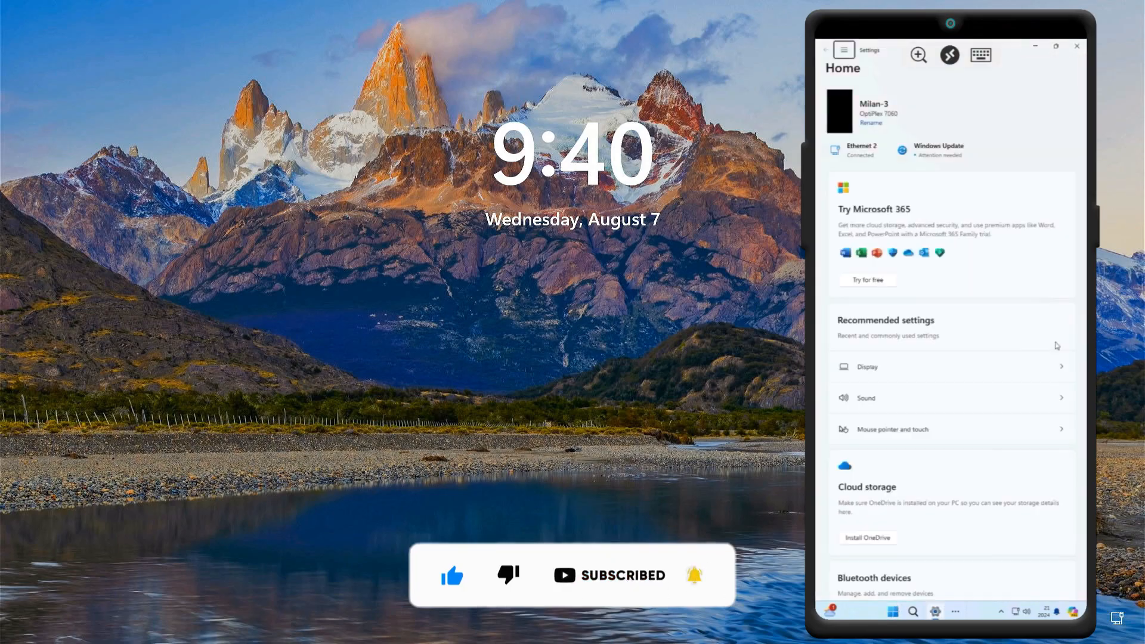
mouse_move(1077, 46)
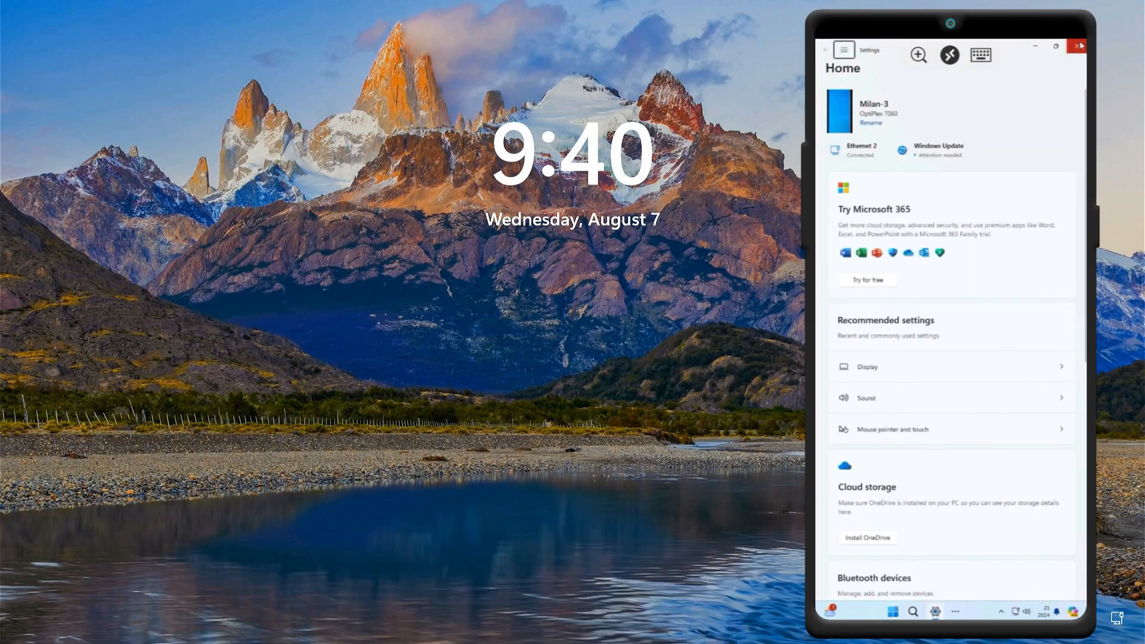